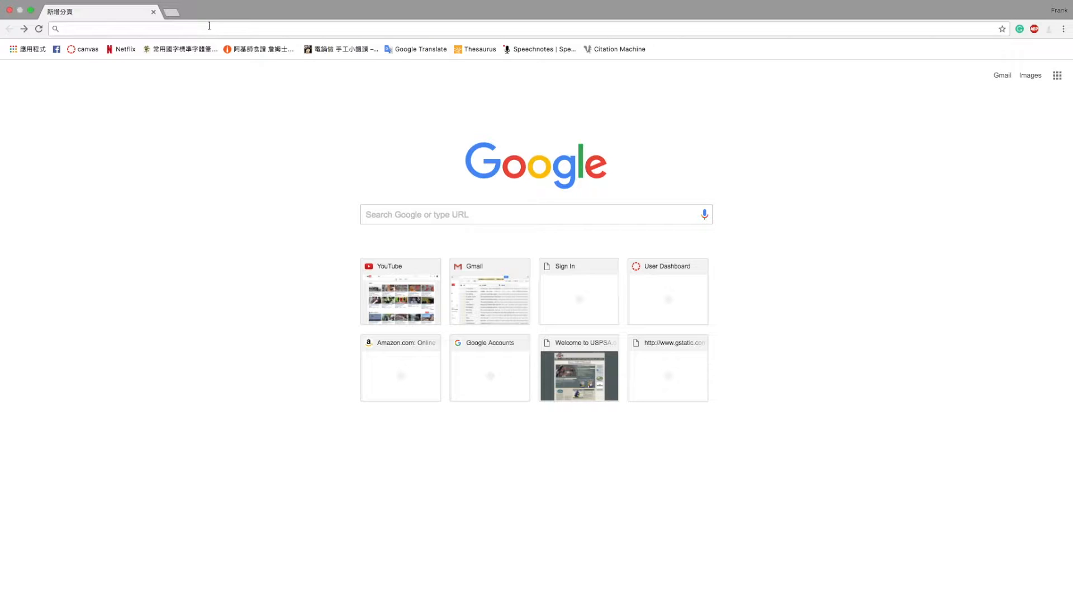
# - Navigate to uspsa.org from the blank new tab's address bar
pyautogui.click(206, 29)
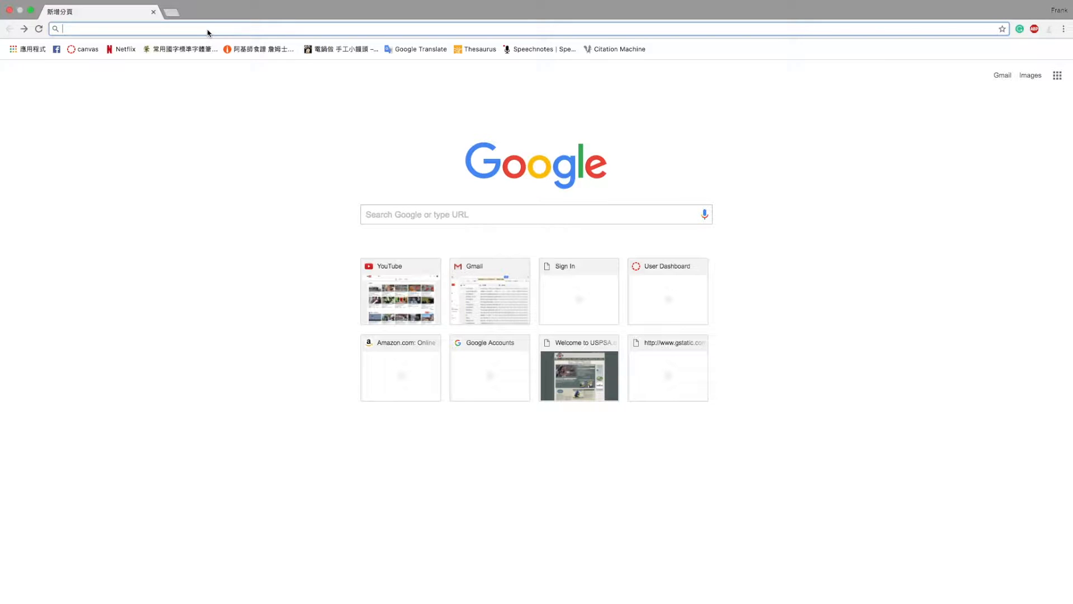
pyautogui.write('uspsa.org')
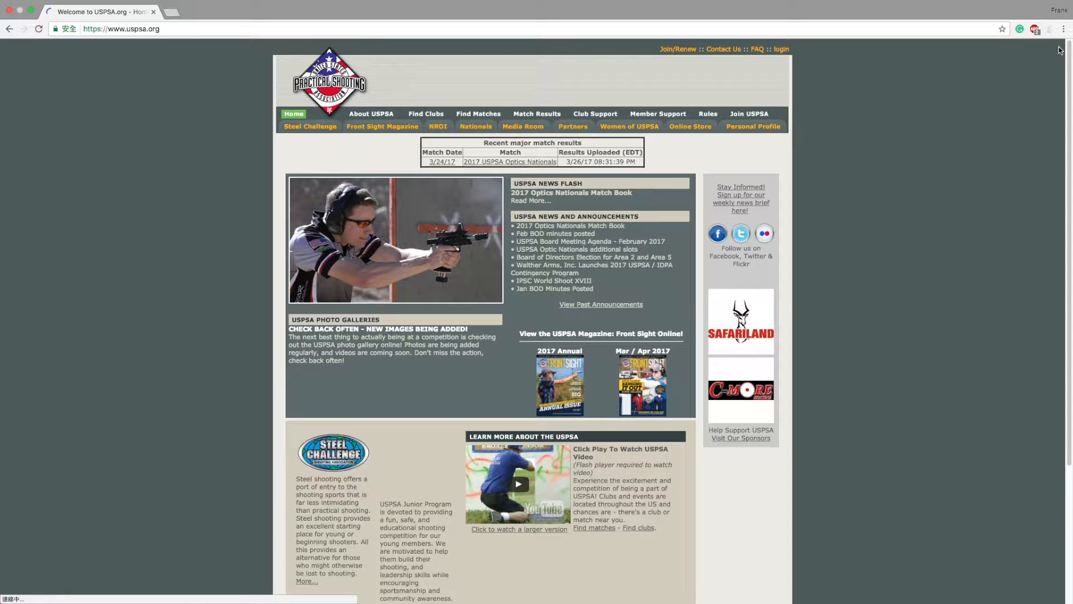
pyautogui.moveTo(675, 214)
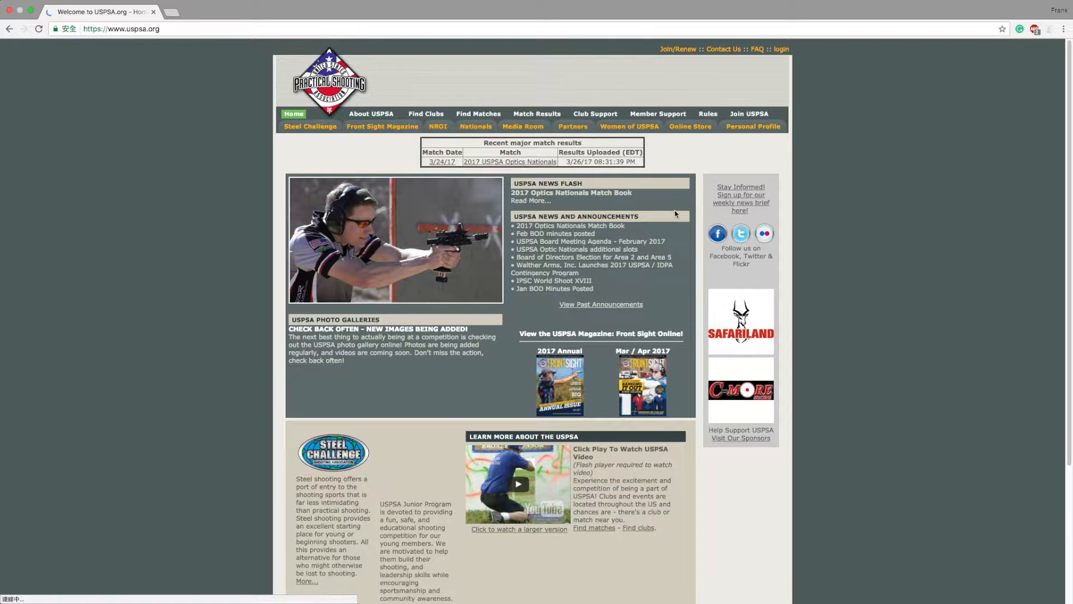
pyautogui.moveTo(761, 157)
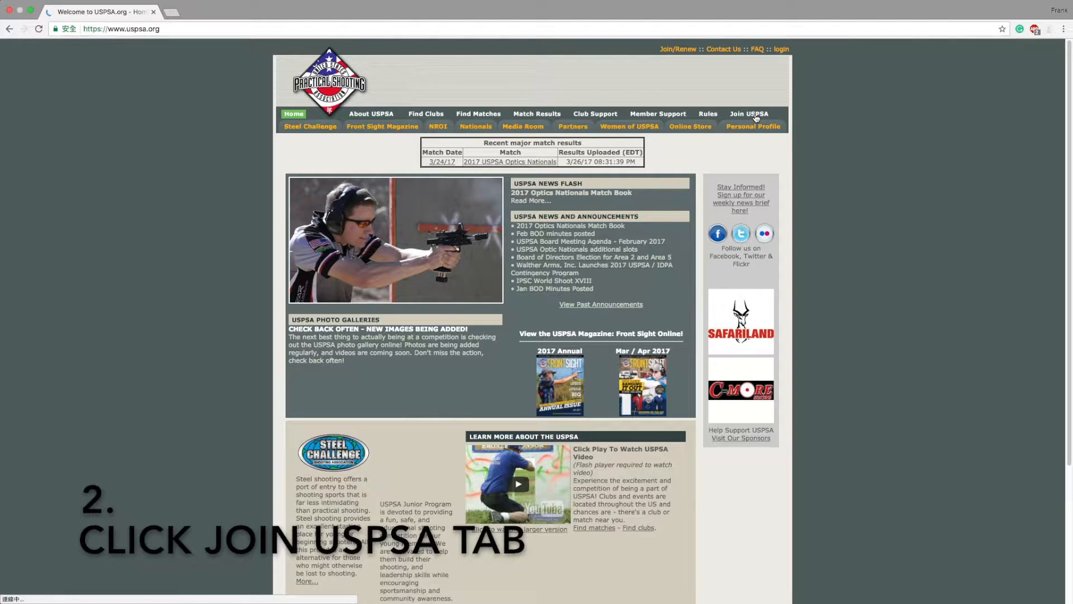
# - Reach the Join USPSA sign-up form, dismiss the translation offer, and choose New Member status
pyautogui.click(749, 114)
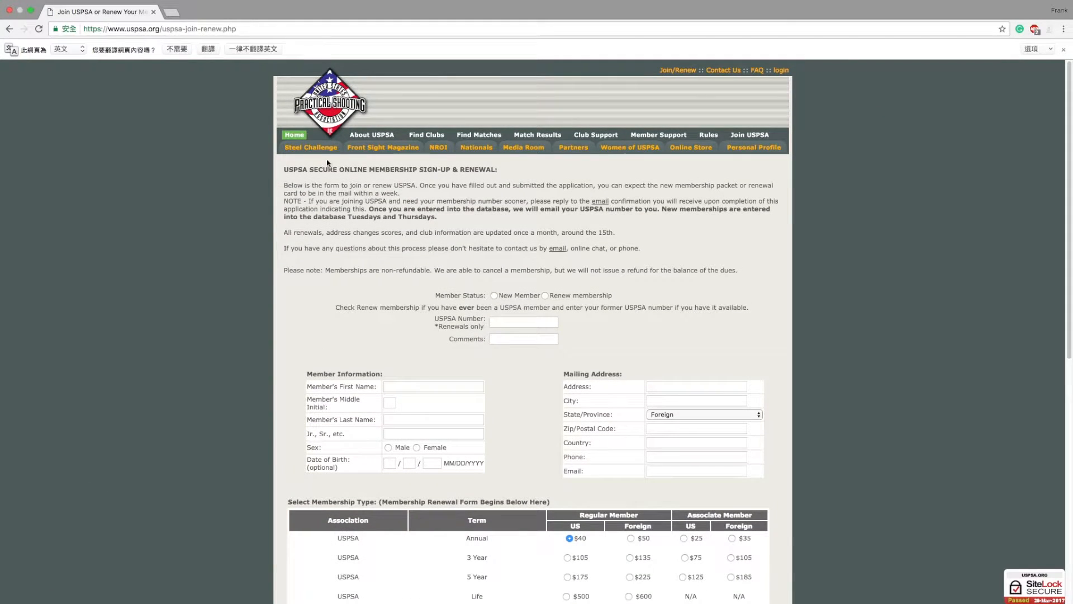
pyautogui.scroll(-3)
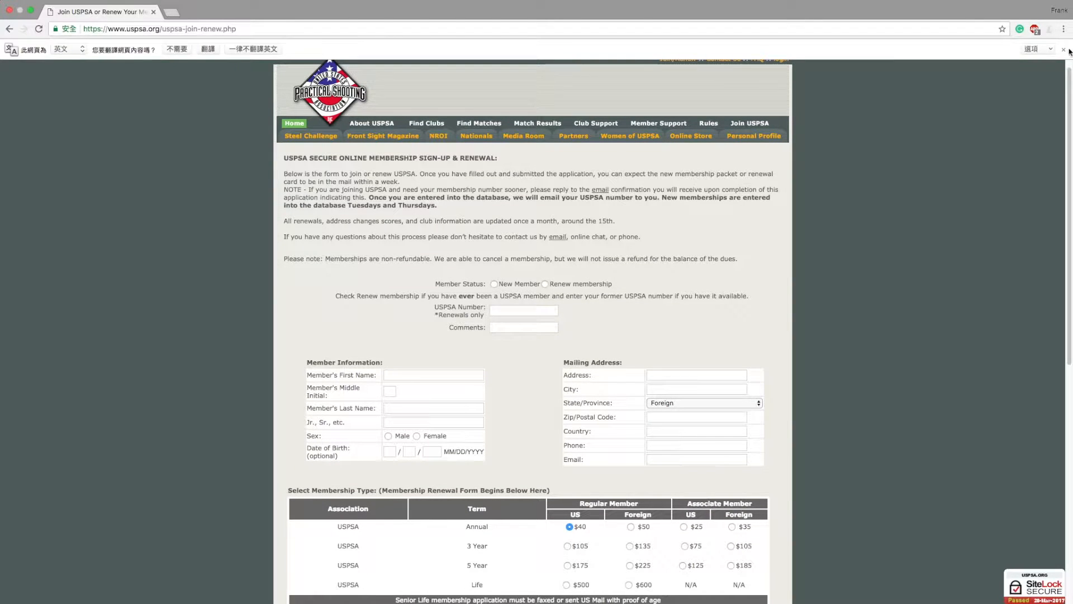
pyautogui.click(1064, 48)
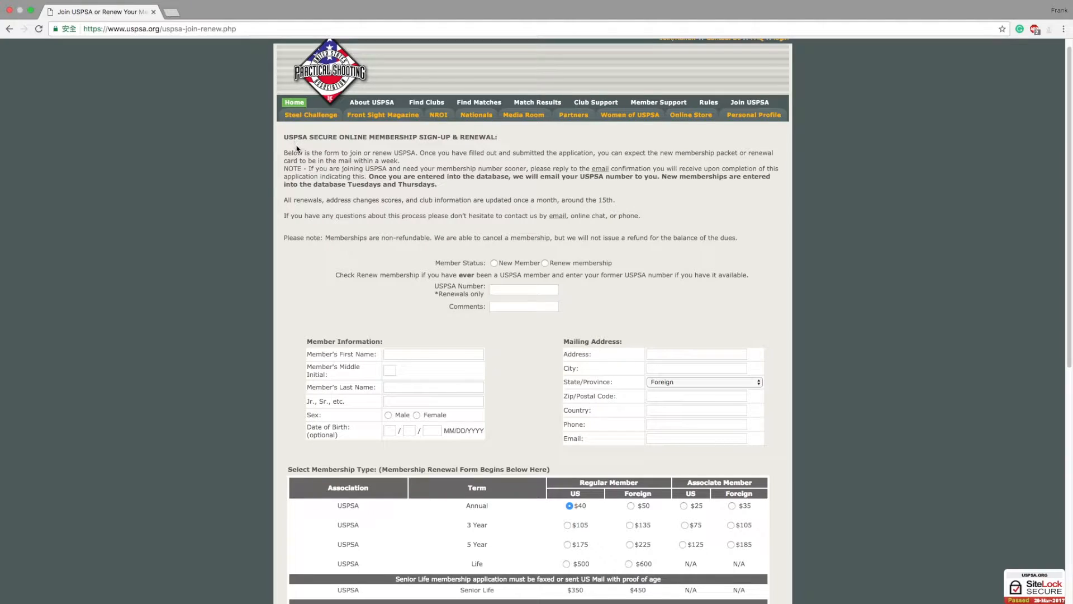
pyautogui.moveTo(457, 261)
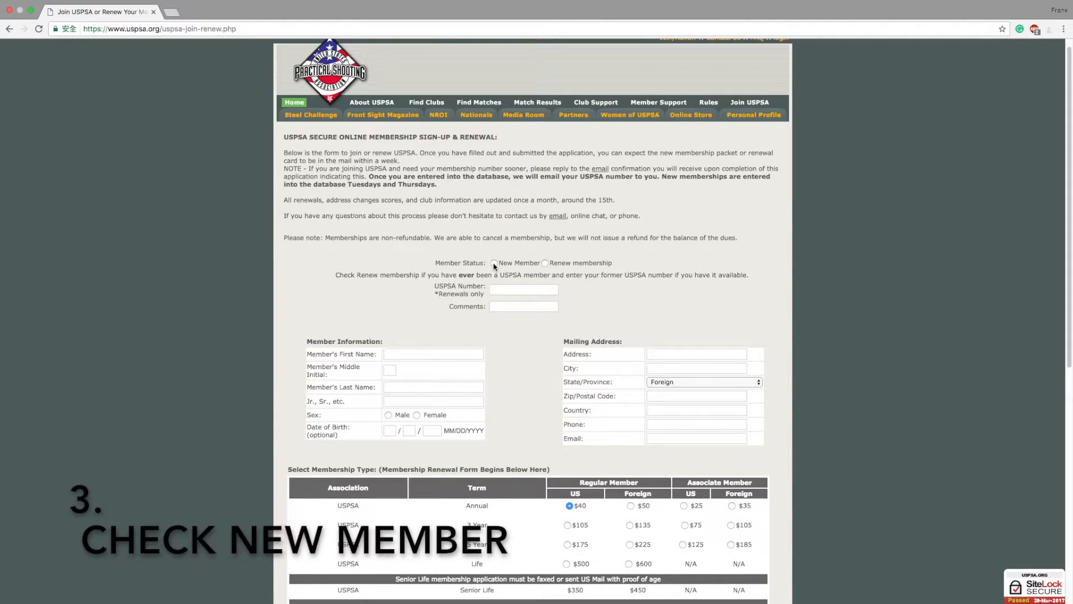
pyautogui.click(493, 263)
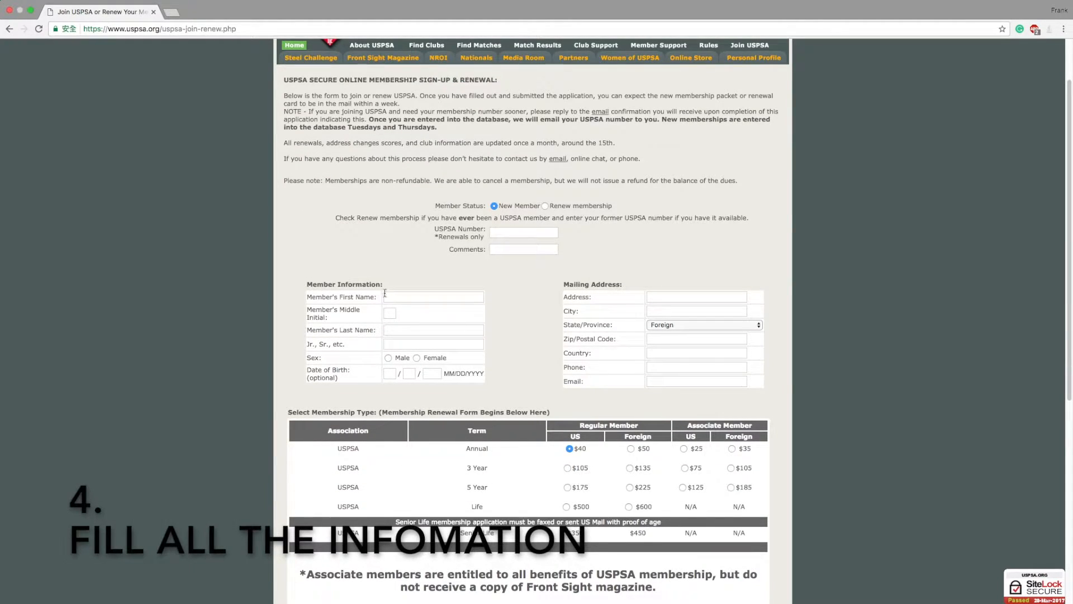
pyautogui.click(433, 297)
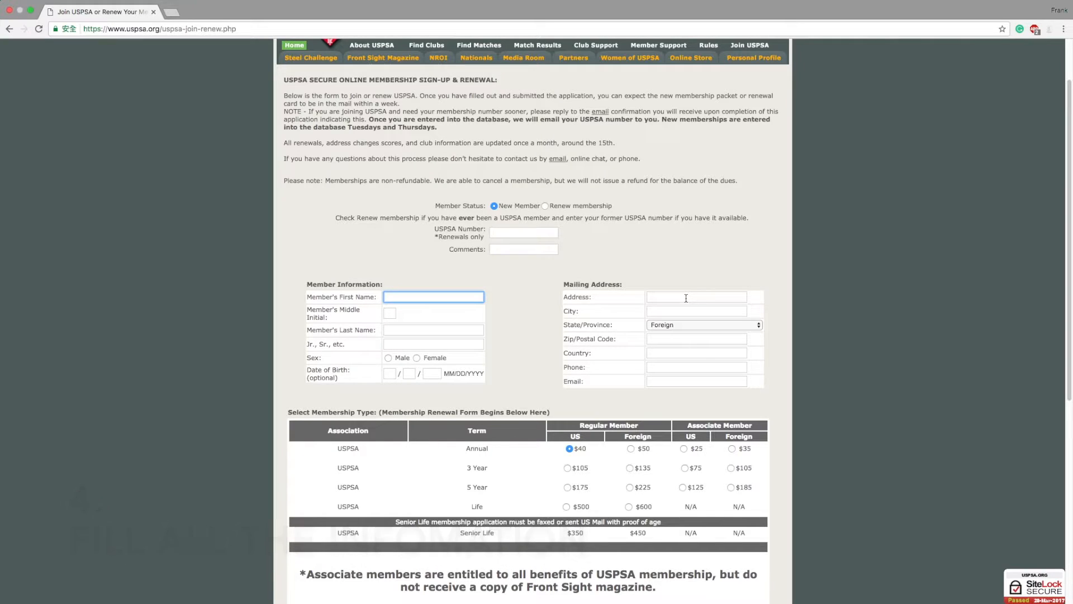
pyautogui.scroll(-3)
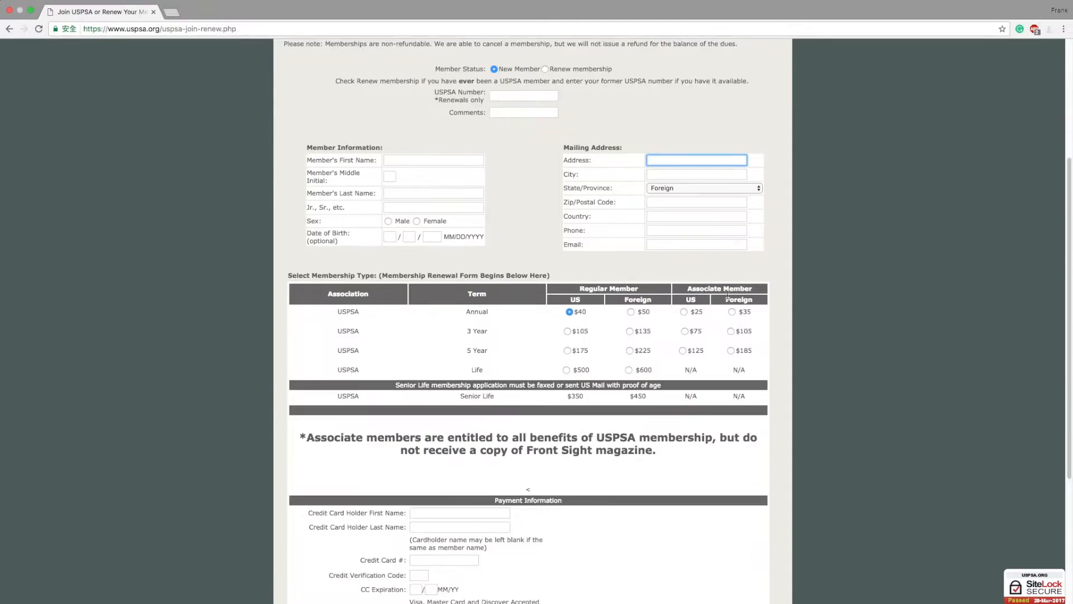
pyautogui.scroll(-3)
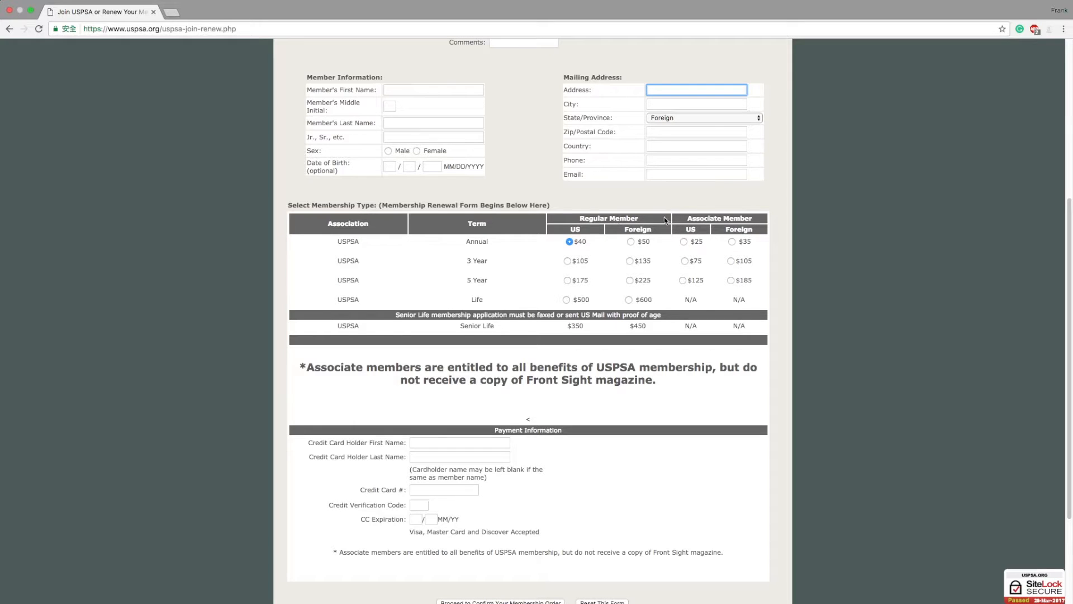
pyautogui.moveTo(655, 223)
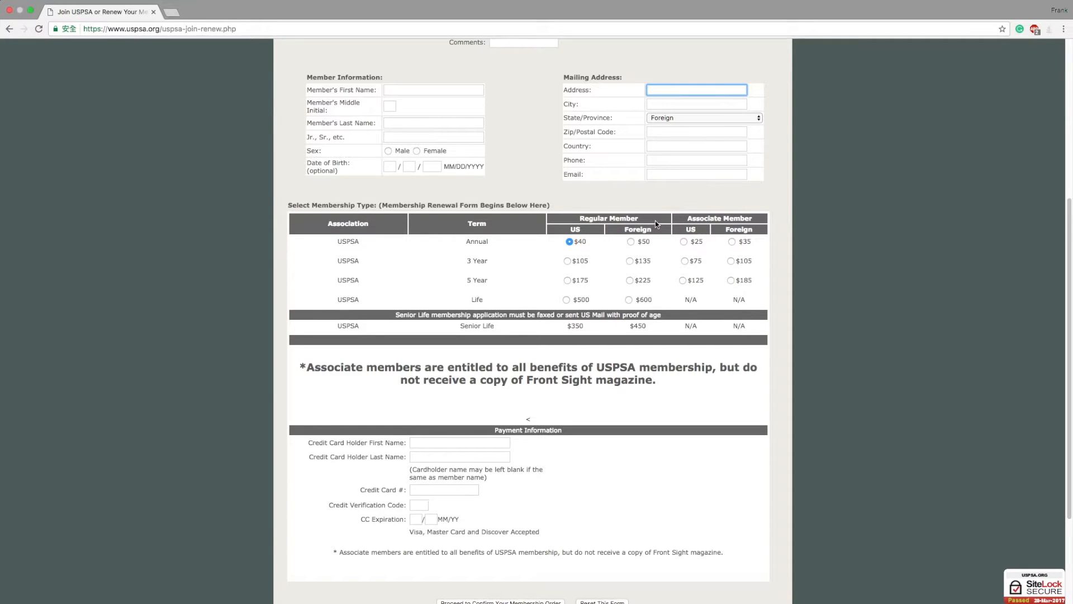
pyautogui.moveTo(656, 222)
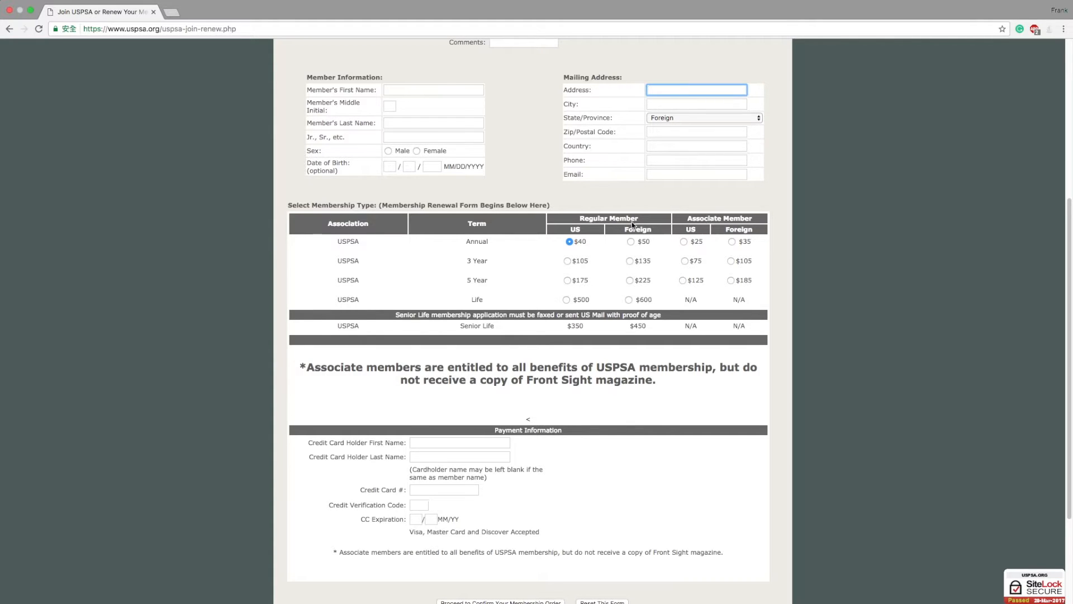
pyautogui.moveTo(656, 222)
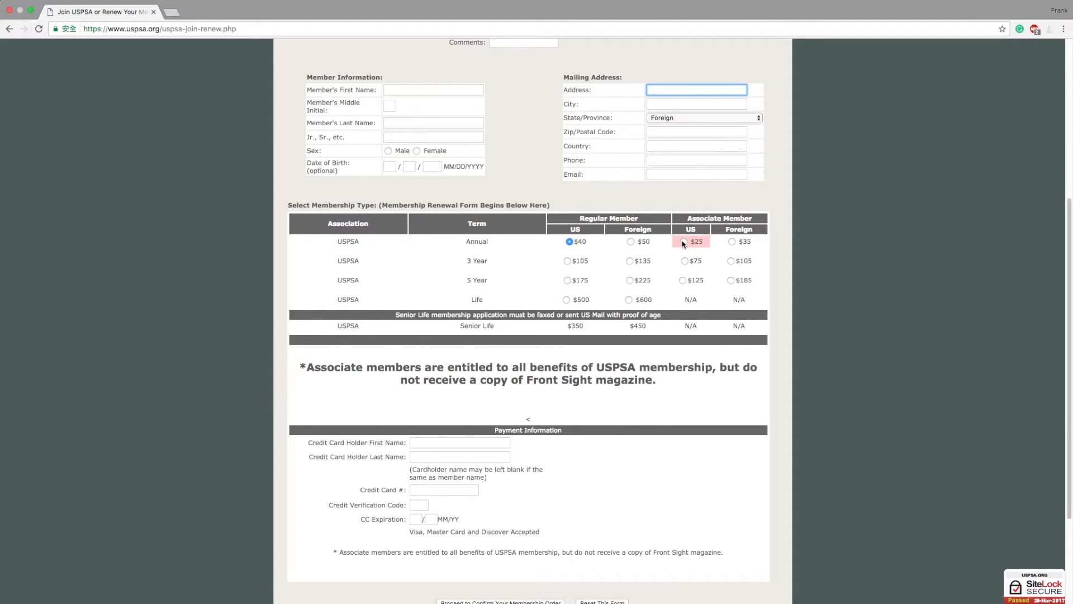
# - Choose the $25 annual US Associate Member option and move to the card holder's first name
pyautogui.click(684, 241)
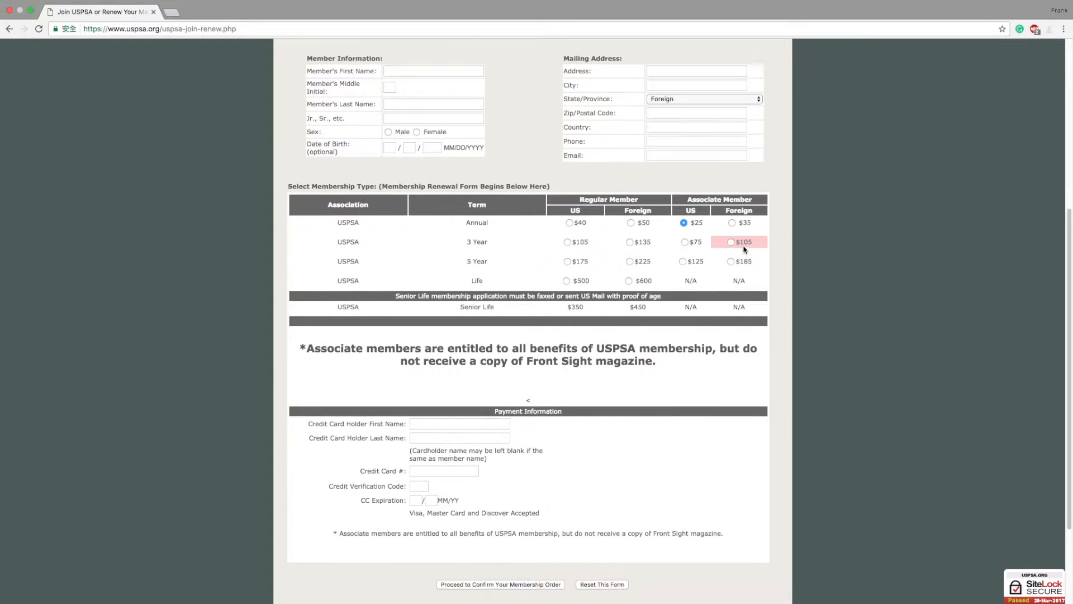
pyautogui.scroll(-3)
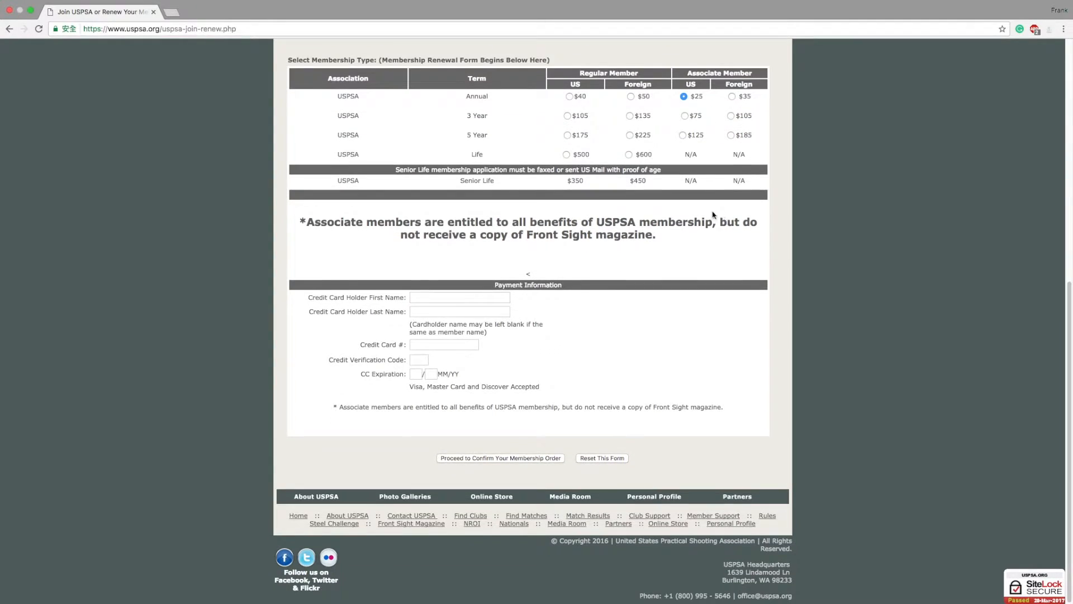
pyautogui.click(459, 298)
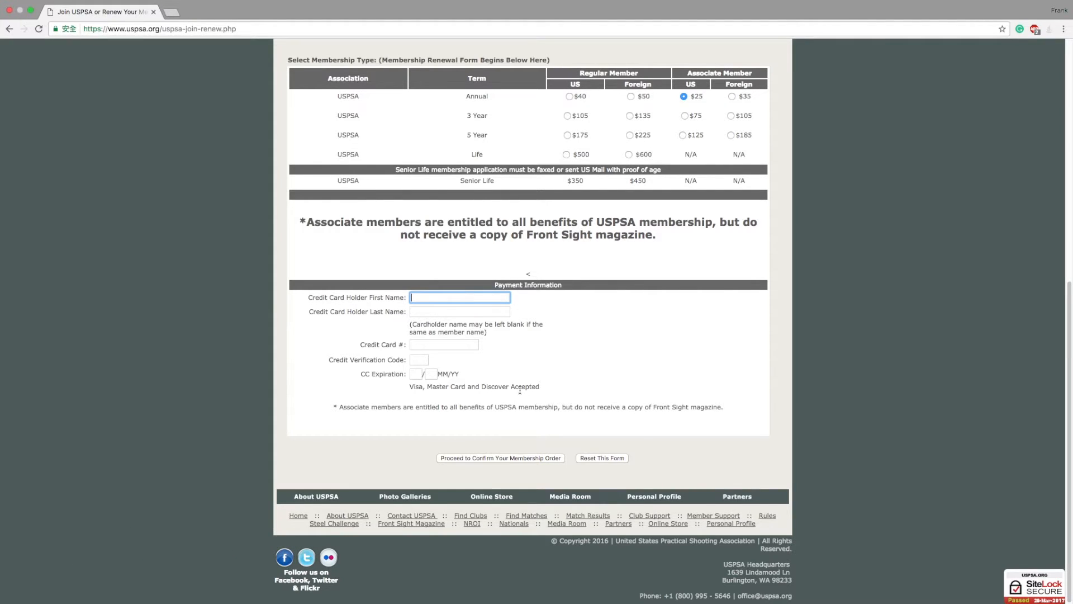
pyautogui.moveTo(517, 367)
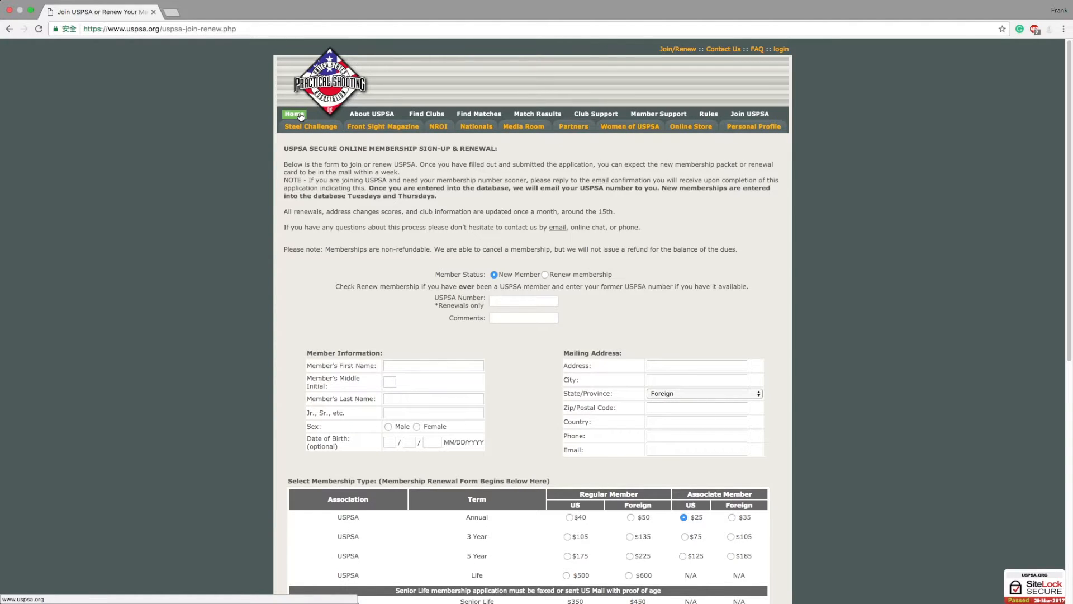
# - Go back to the USPSA homepage, leaving the sign-up form unsubmitted
pyautogui.click(294, 114)
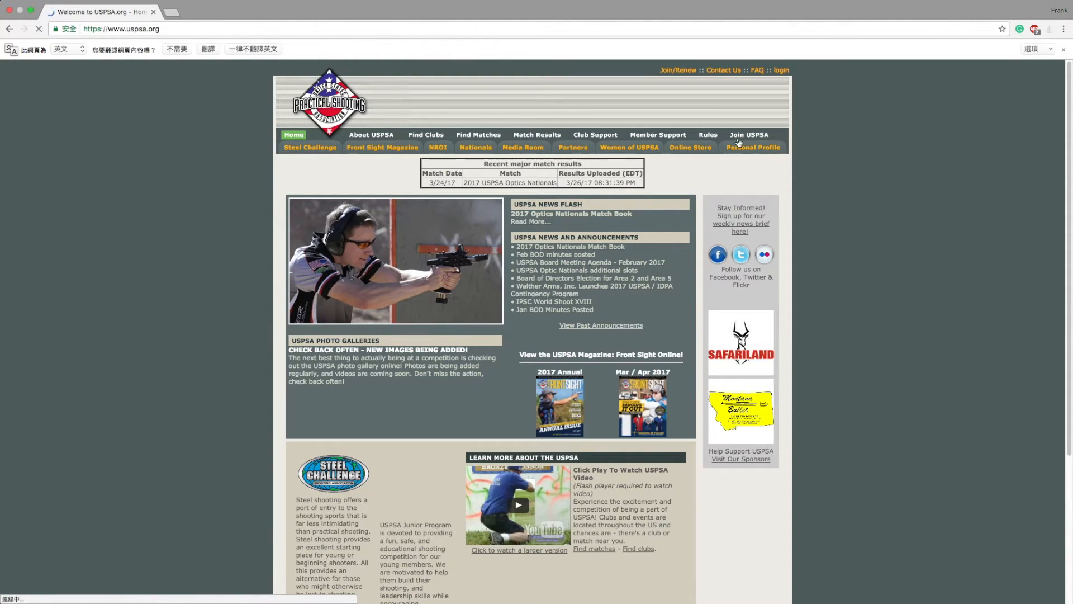
pyautogui.moveTo(752, 149)
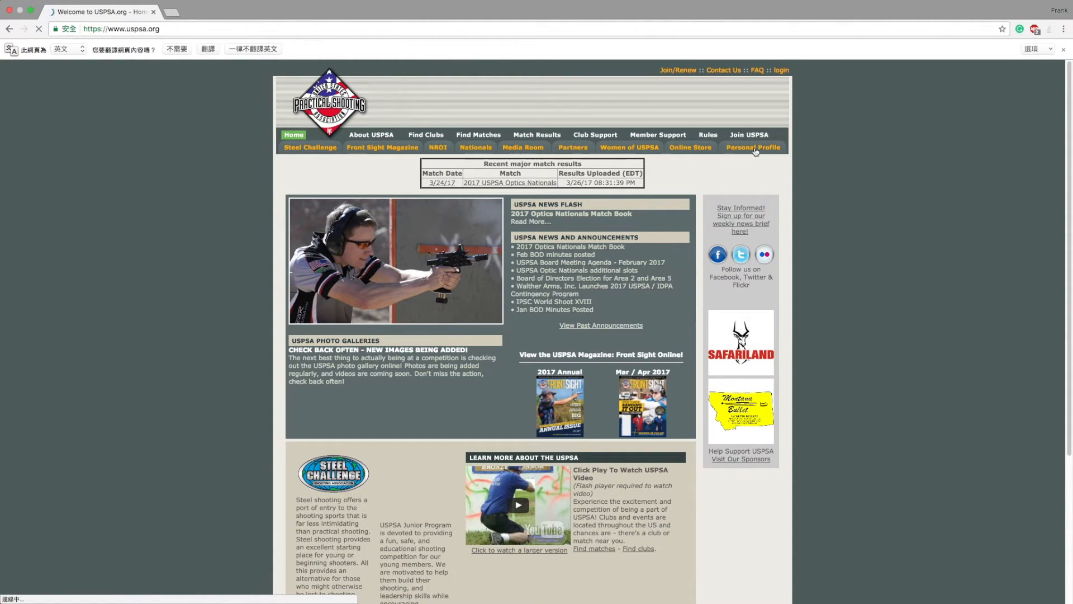
# - Reach the member login page via Personal Profile and focus the Password/PIN field
pyautogui.click(752, 148)
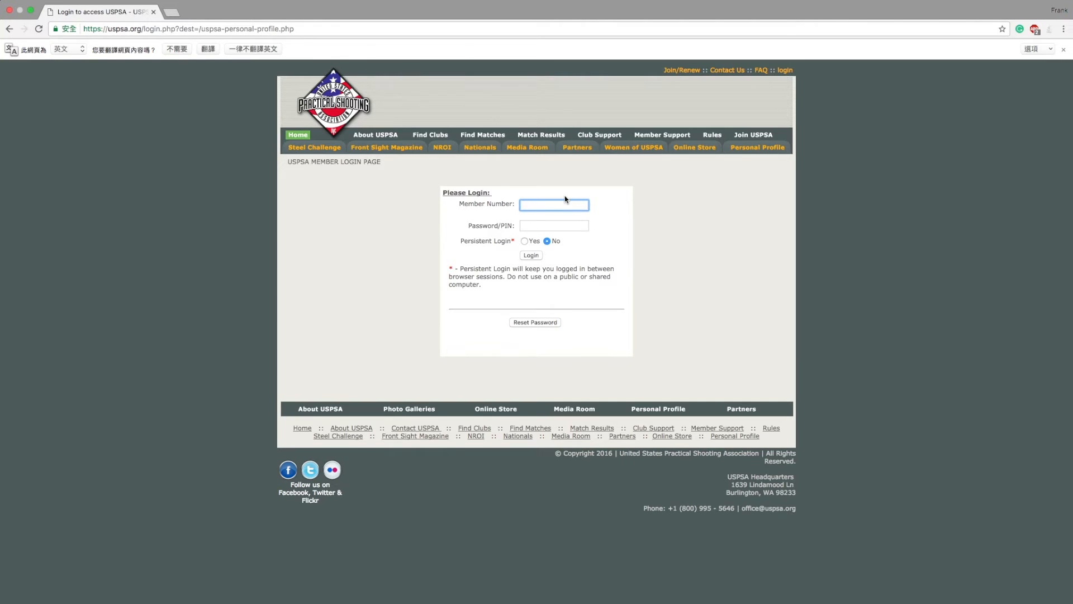
pyautogui.click(554, 224)
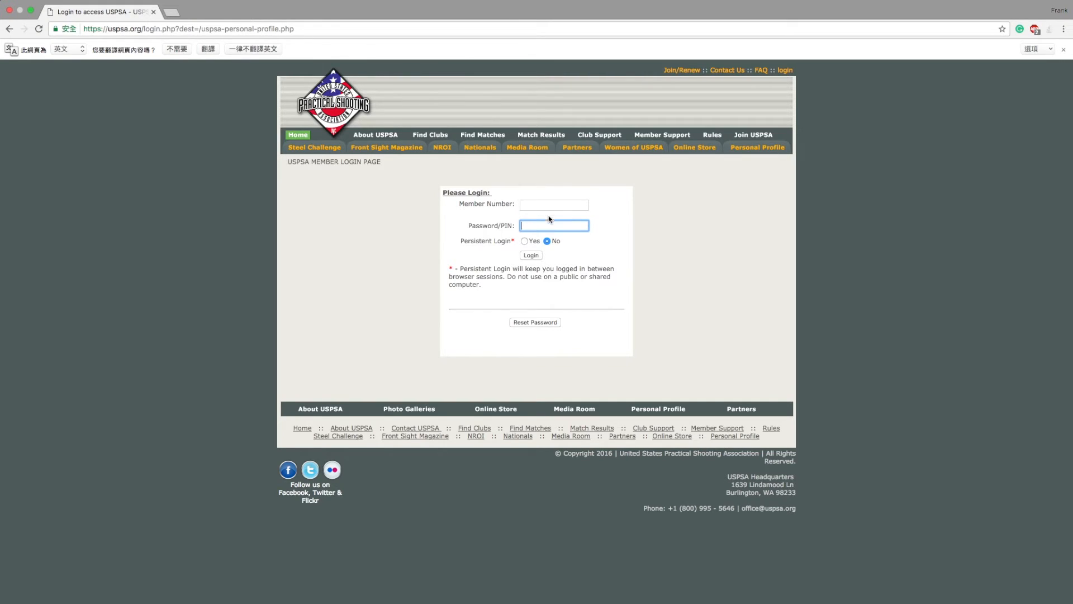
pyautogui.moveTo(526, 262)
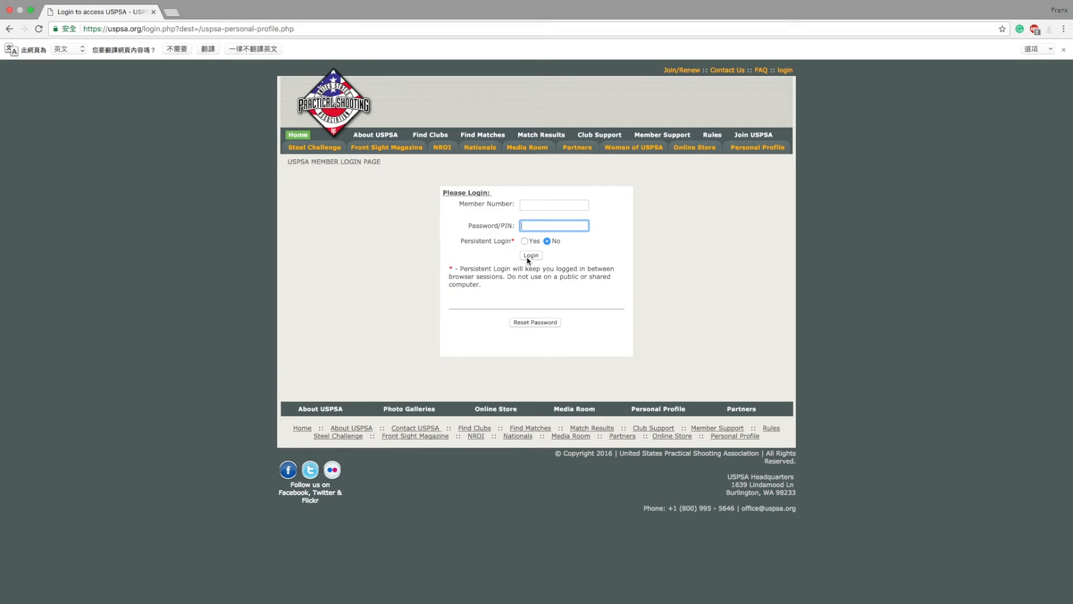